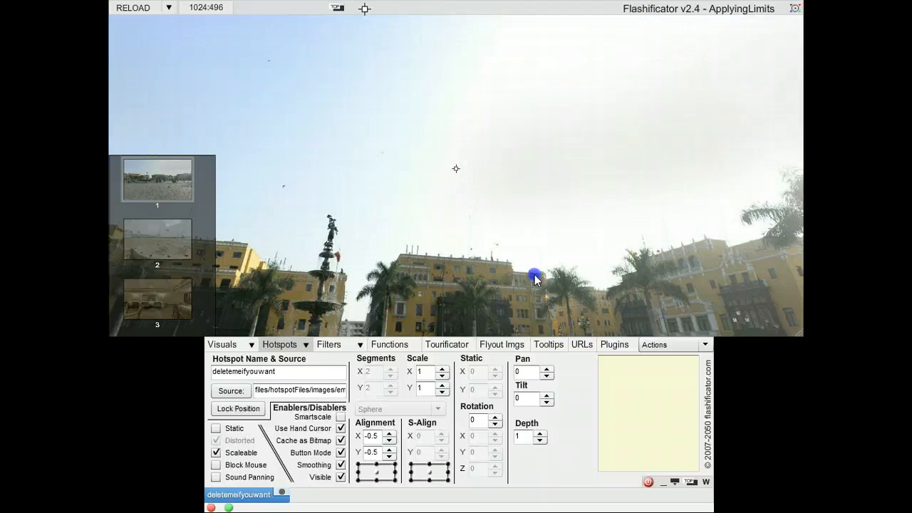
Preview panorama 3, open the tour's function list, then return to panorama 1.
{"action": "left_click", "coordinate": [156, 303]}
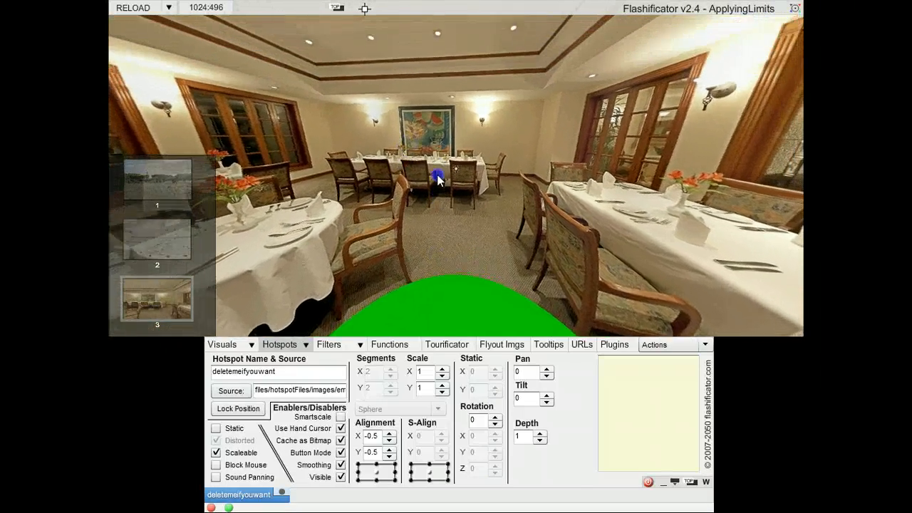
{"action": "left_click", "coordinate": [390, 344]}
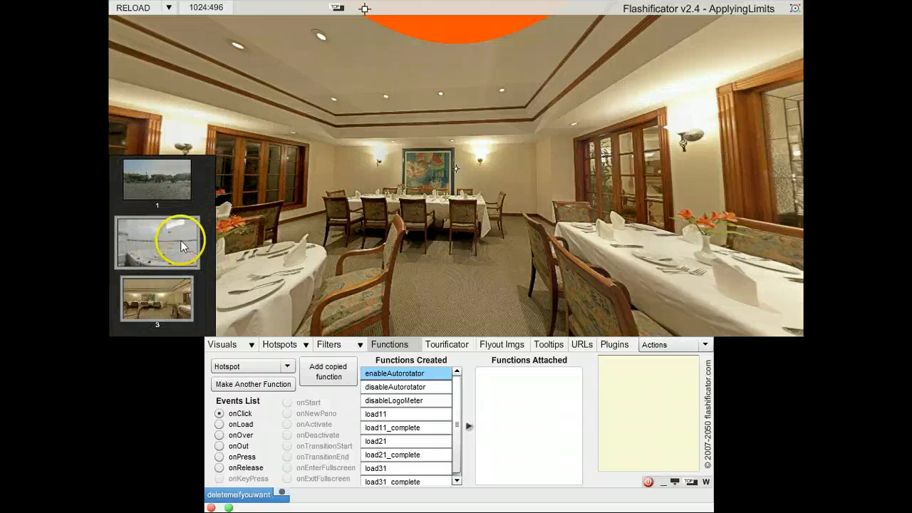
{"action": "left_click", "coordinate": [156, 242]}
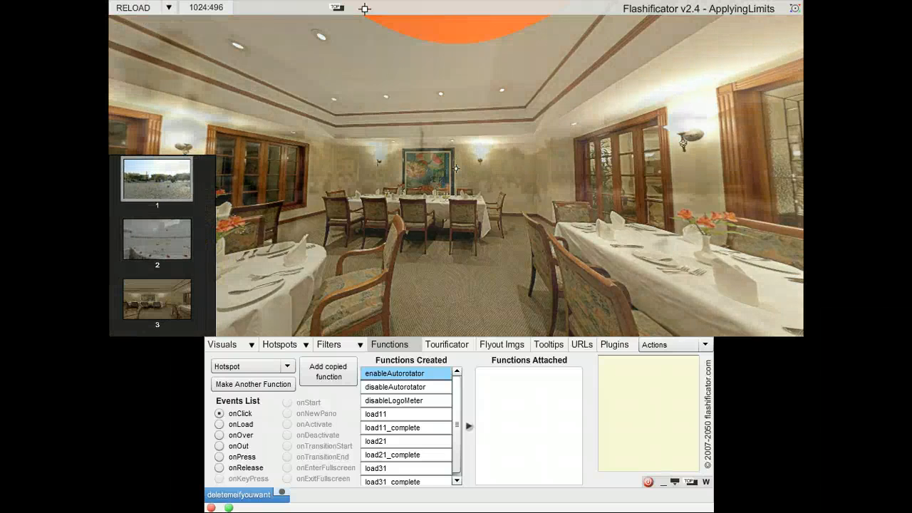
{"action": "left_click", "coordinate": [156, 180]}
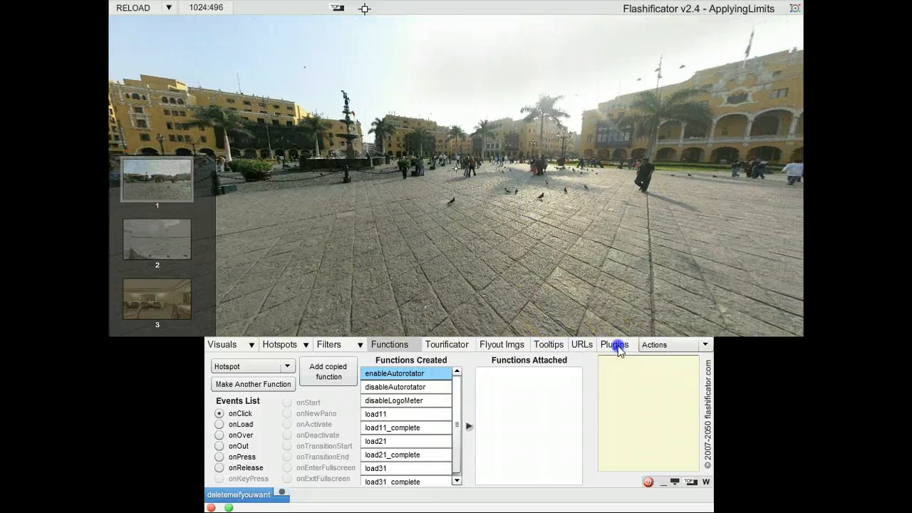
Enable Pre Pano for the initial panorama and reload the tour to preview the blur.
{"action": "left_click", "coordinate": [614, 345]}
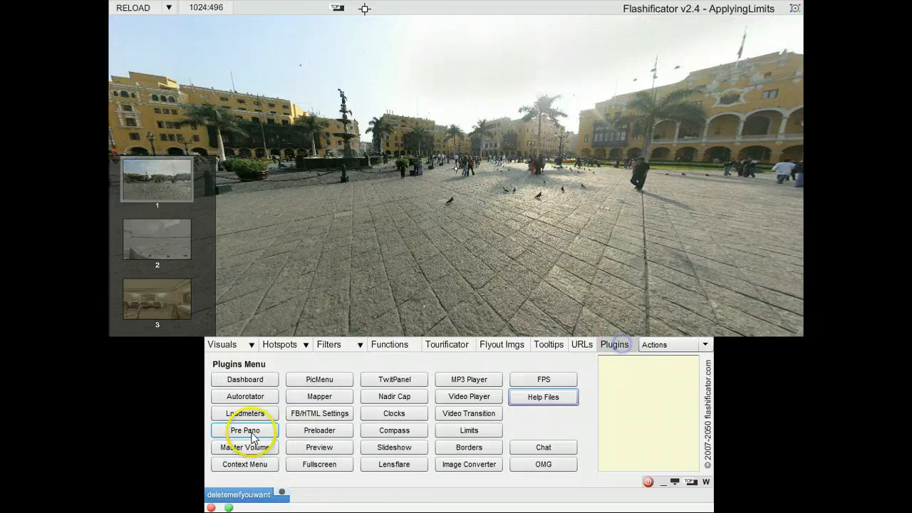
{"action": "left_click", "coordinate": [244, 430]}
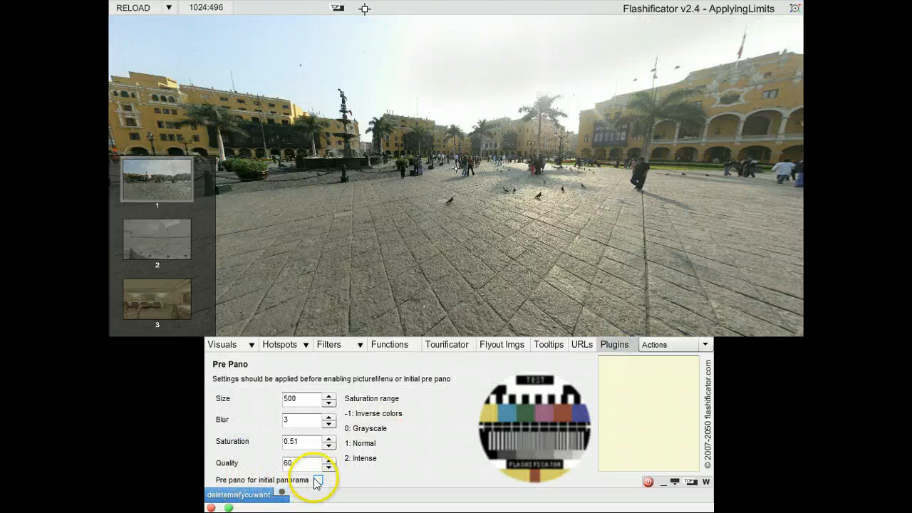
{"action": "left_click", "coordinate": [318, 479]}
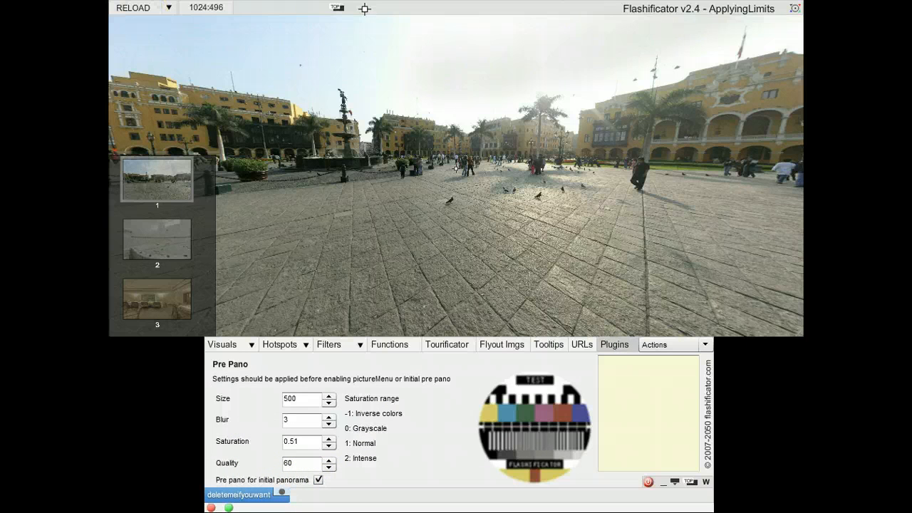
{"action": "left_click", "coordinate": [132, 8]}
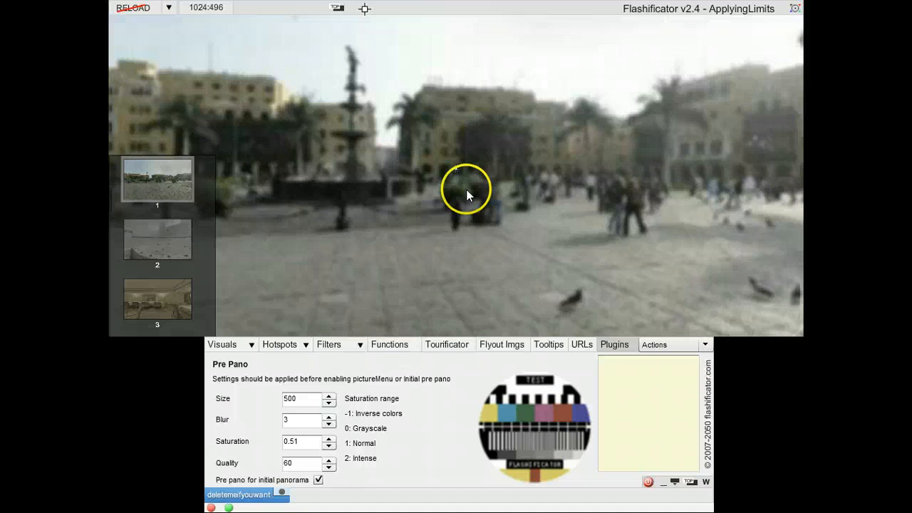
{"action": "left_click", "coordinate": [614, 344]}
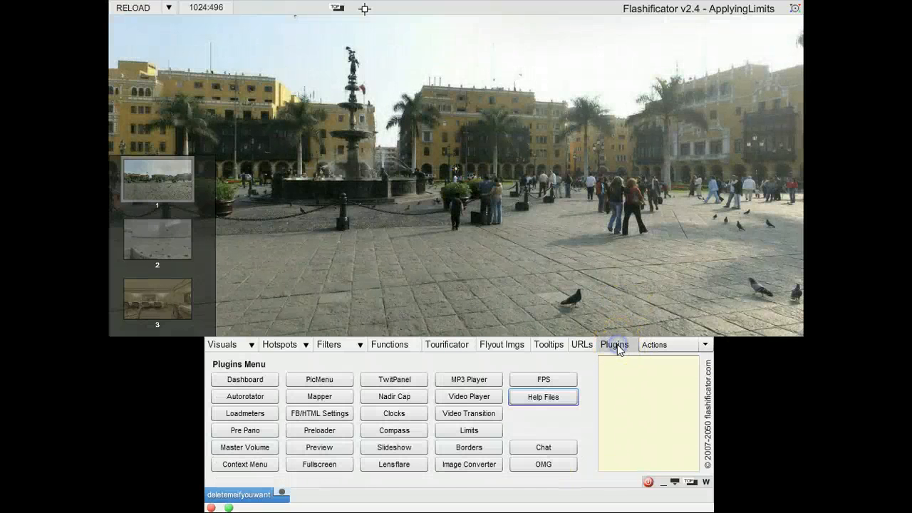
Open the Limits plugin settings from the Plugins list.
{"action": "left_click", "coordinate": [468, 429]}
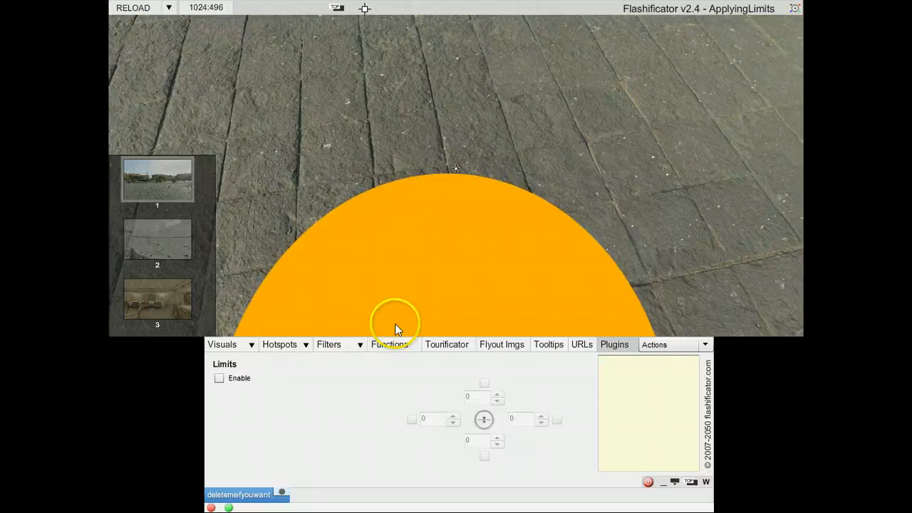
Enable view limits and apply a -59.3 bottom tilt limit to load11 for panorama 1.
{"action": "left_click", "coordinate": [219, 379]}
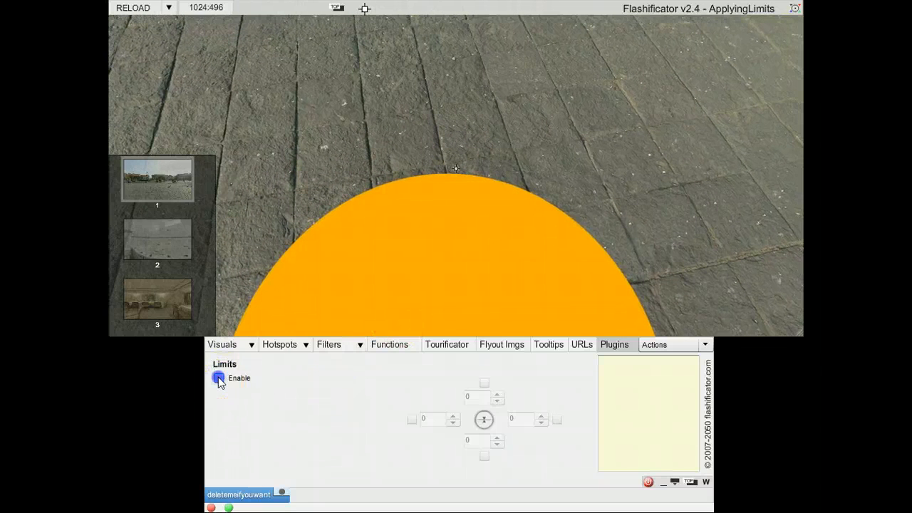
{"action": "left_click", "coordinate": [219, 378]}
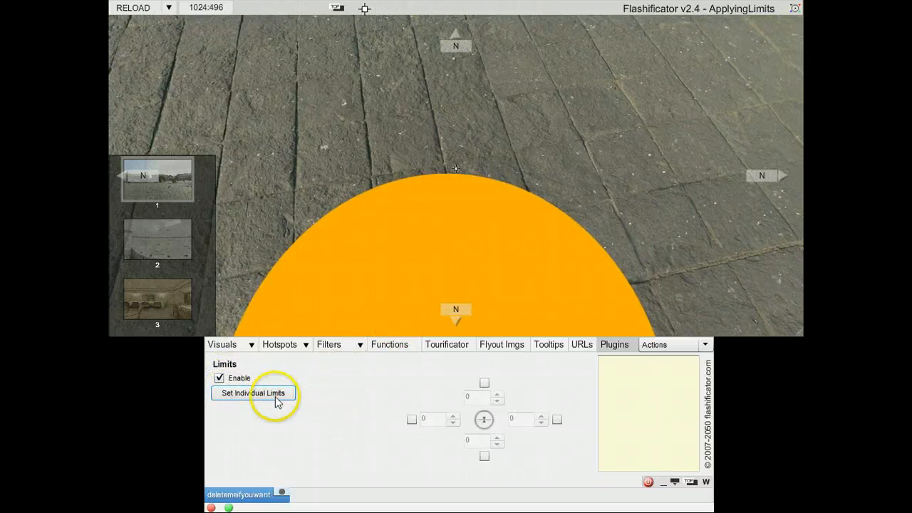
{"action": "left_click", "coordinate": [253, 393]}
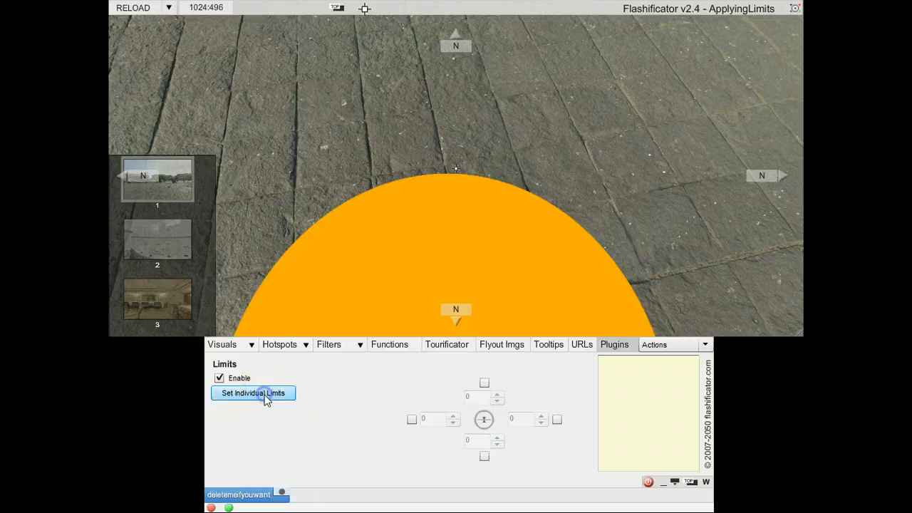
{"action": "left_click", "coordinate": [253, 393]}
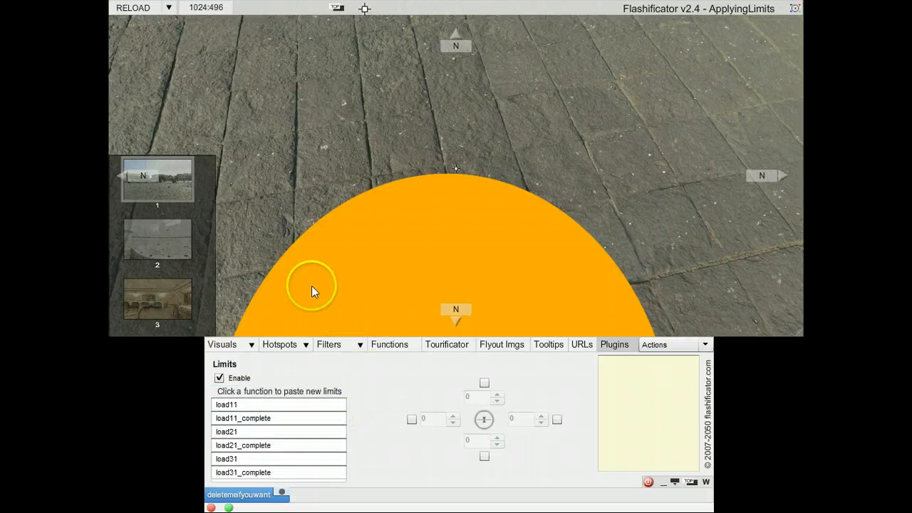
{"action": "left_click", "coordinate": [246, 405]}
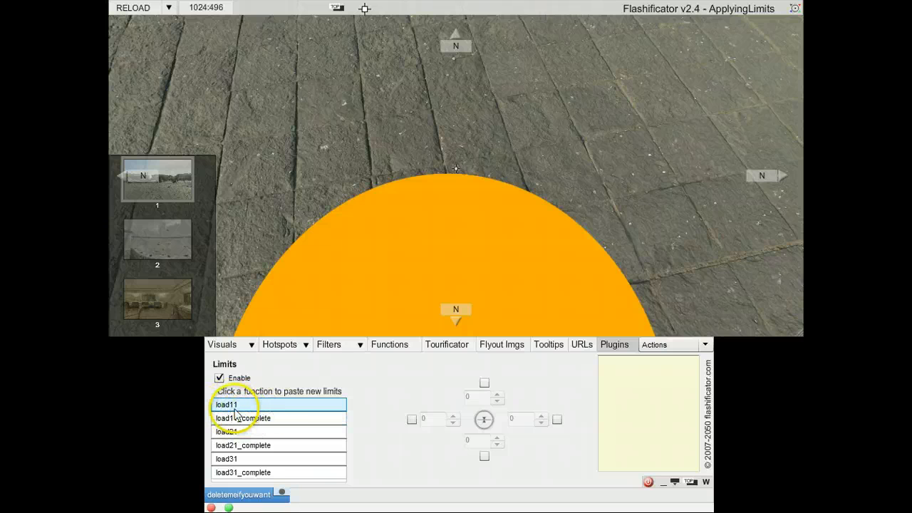
{"action": "left_click", "coordinate": [243, 418]}
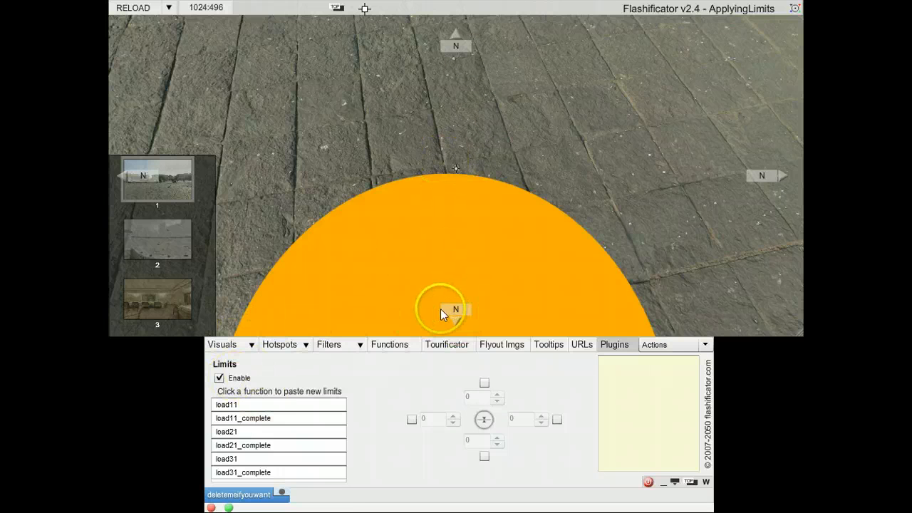
{"action": "left_click_drag", "start_coordinate": [442, 314], "coordinate": [459, 324]}
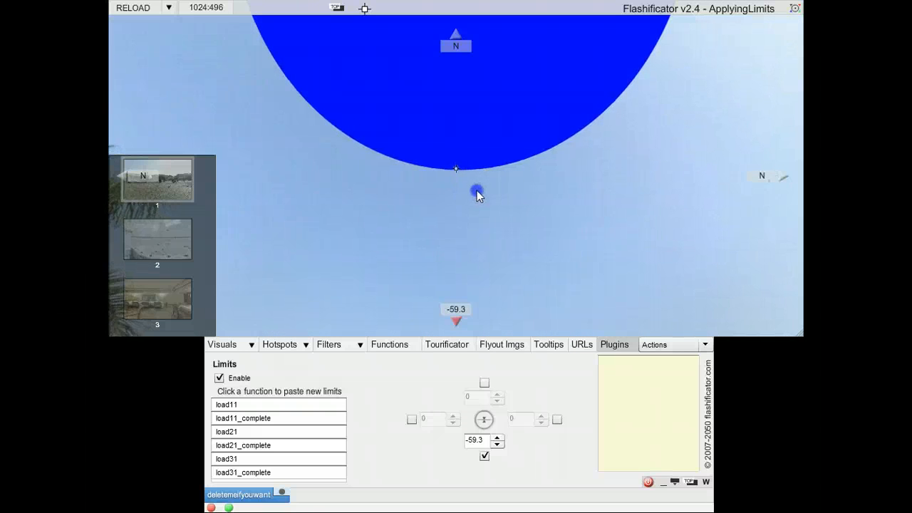
{"action": "left_click", "coordinate": [249, 458]}
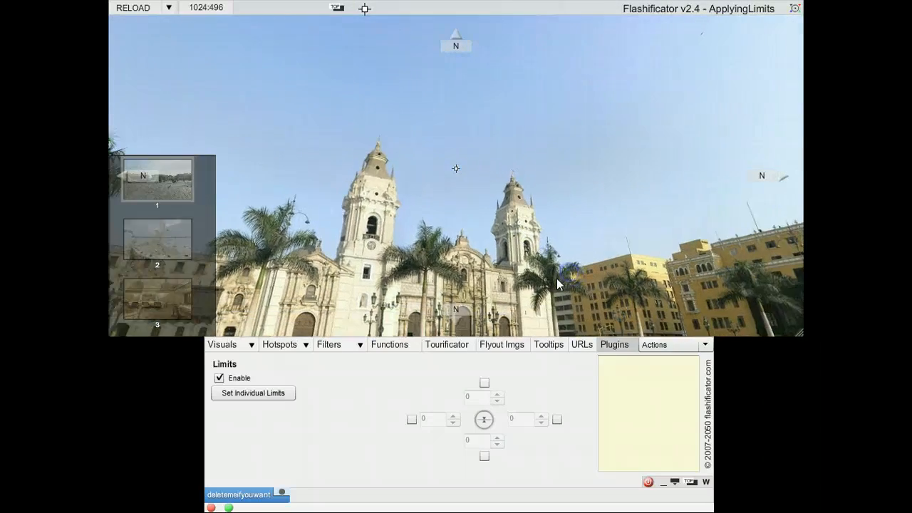
Switch to panorama 3 and paste 46.3 top, -52.9 bottom limits into load31_complete.
{"action": "left_click", "coordinate": [157, 303]}
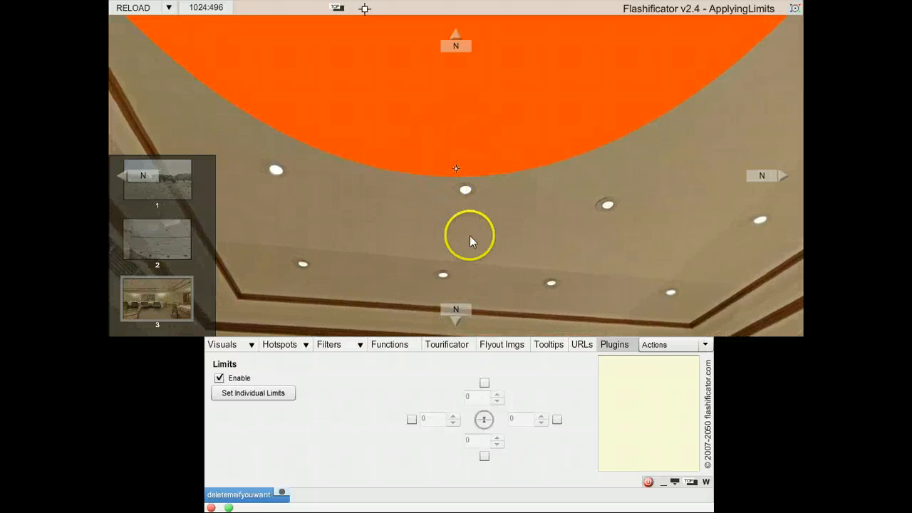
{"action": "mouse_move", "coordinate": [329, 363]}
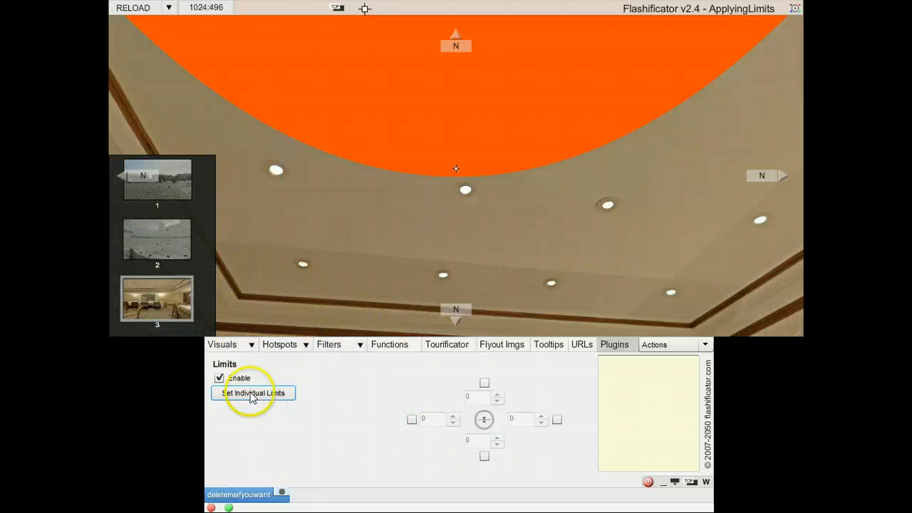
{"action": "left_click", "coordinate": [253, 393]}
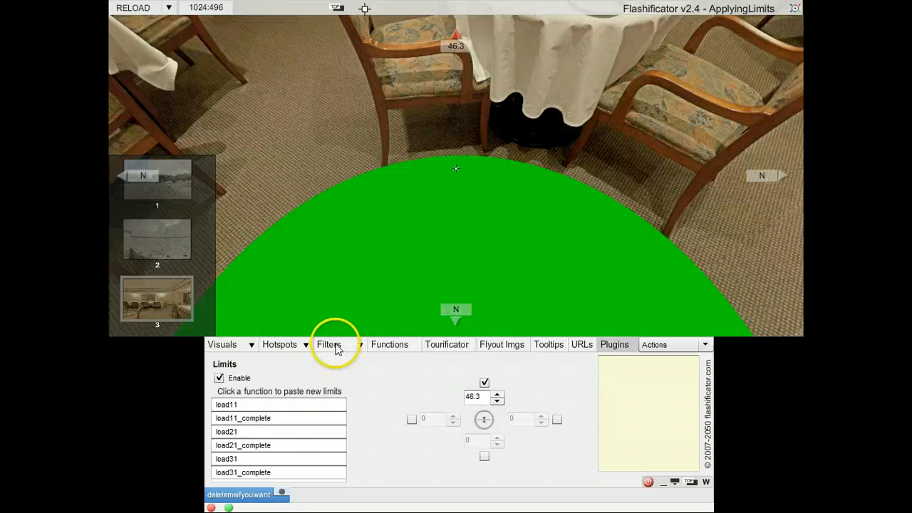
{"action": "mouse_move", "coordinate": [417, 344]}
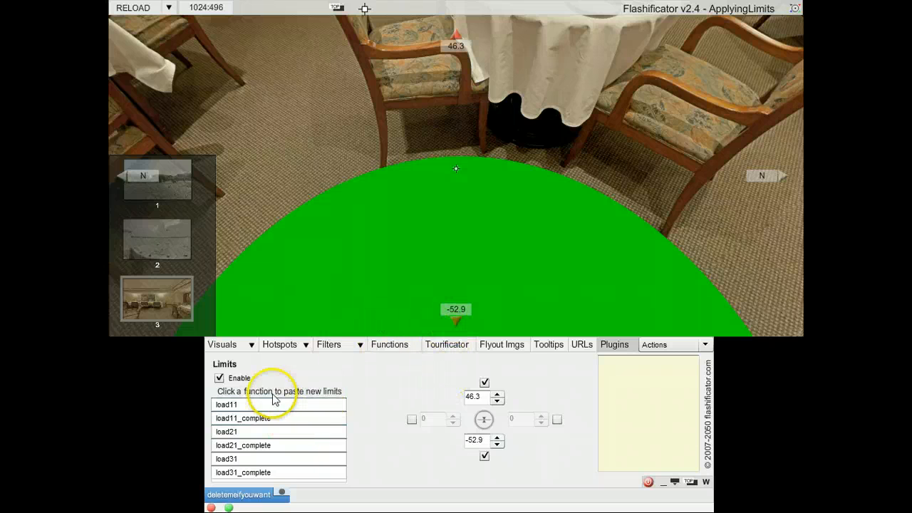
{"action": "left_click", "coordinate": [226, 459]}
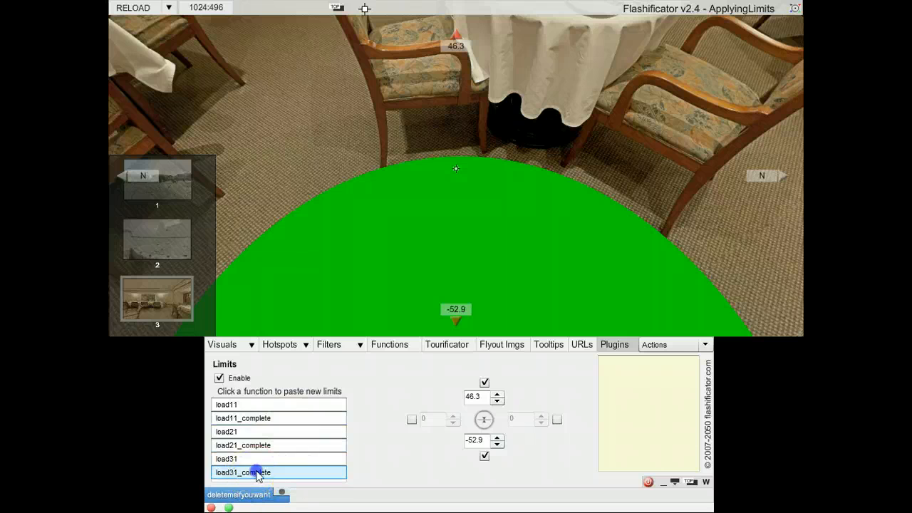
{"action": "left_click", "coordinate": [256, 473]}
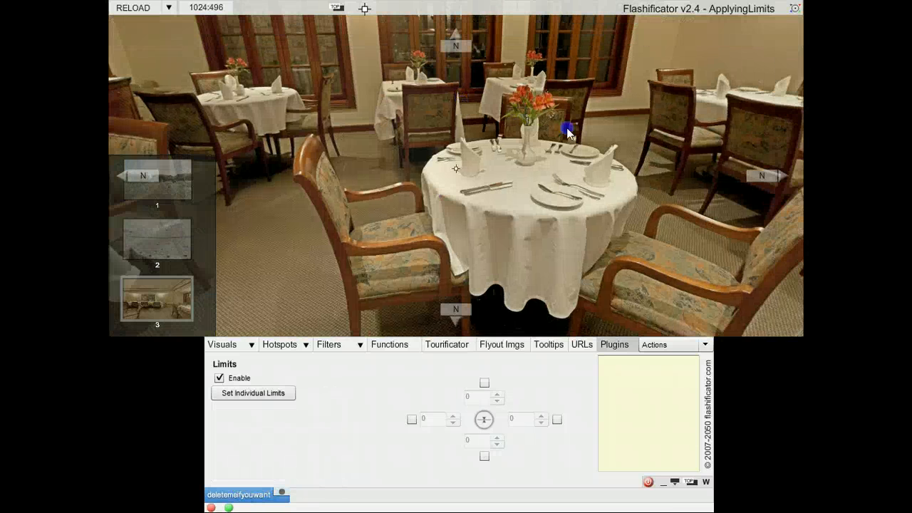
Reload the tour to test the limits and show the Hotspots settings.
{"action": "left_click", "coordinate": [132, 7]}
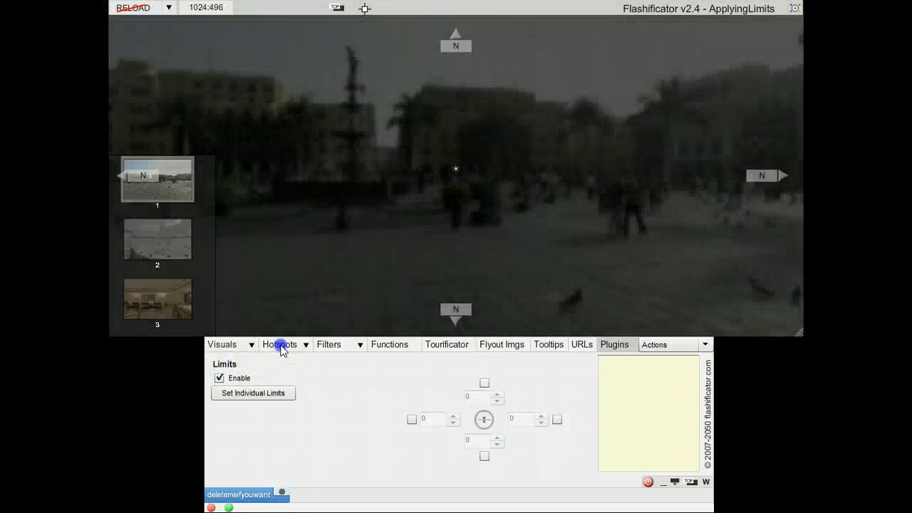
{"action": "left_click", "coordinate": [280, 344]}
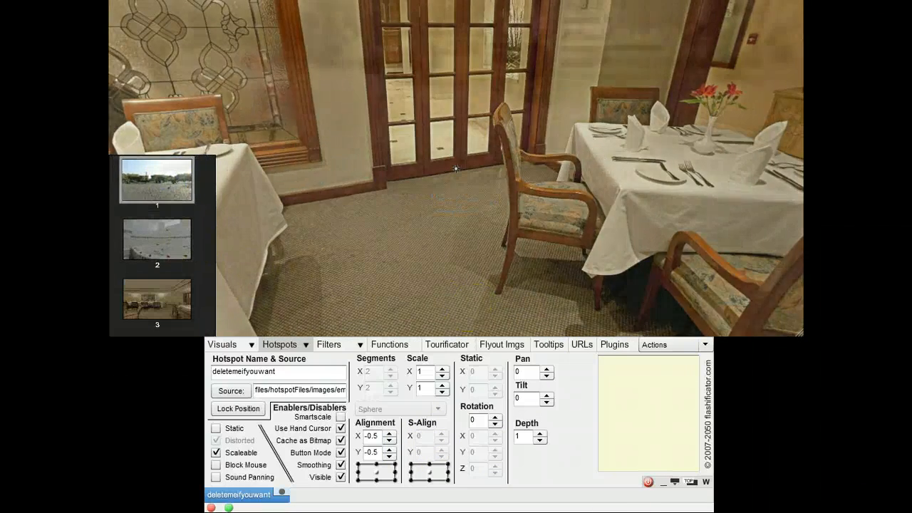
Save the pan 168.8, tilt 2.97 plaza view into load11, then view panorama 2.
{"action": "left_click", "coordinate": [156, 180]}
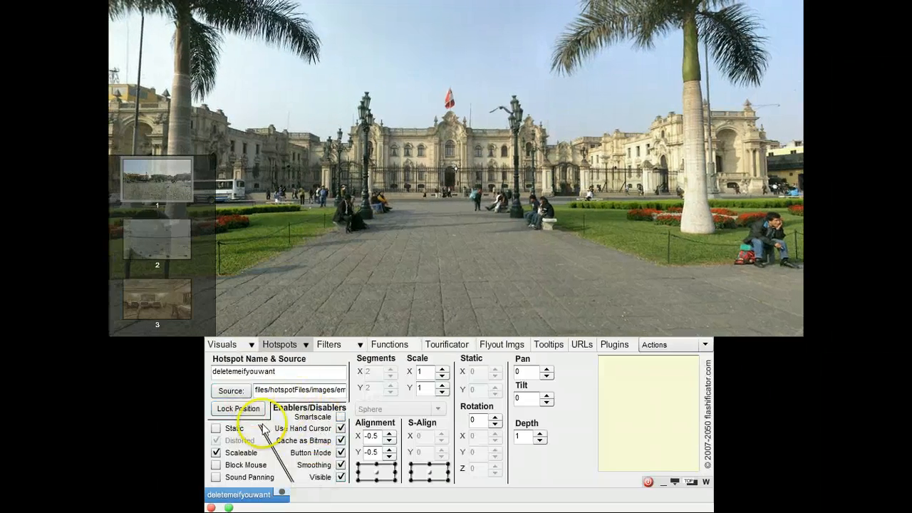
{"action": "left_click", "coordinate": [222, 344]}
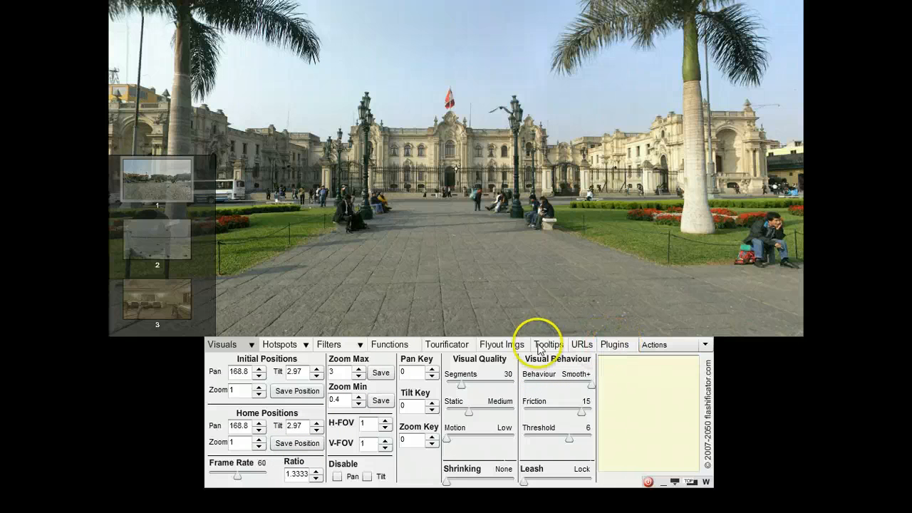
{"action": "left_click", "coordinate": [446, 344]}
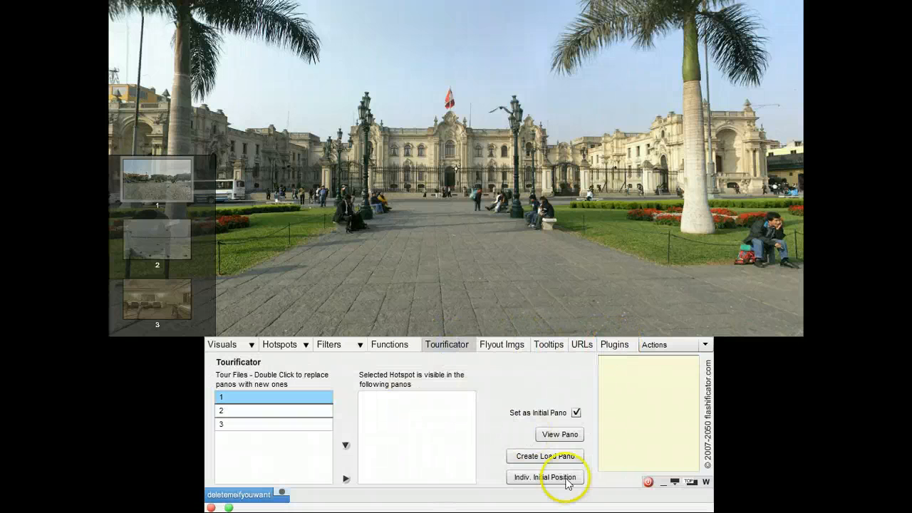
{"action": "left_click", "coordinate": [545, 477]}
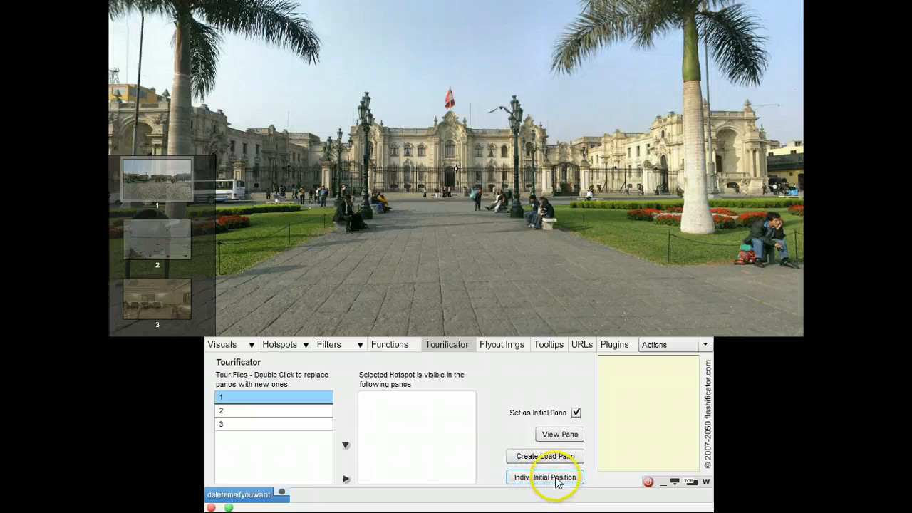
{"action": "left_click", "coordinate": [545, 477]}
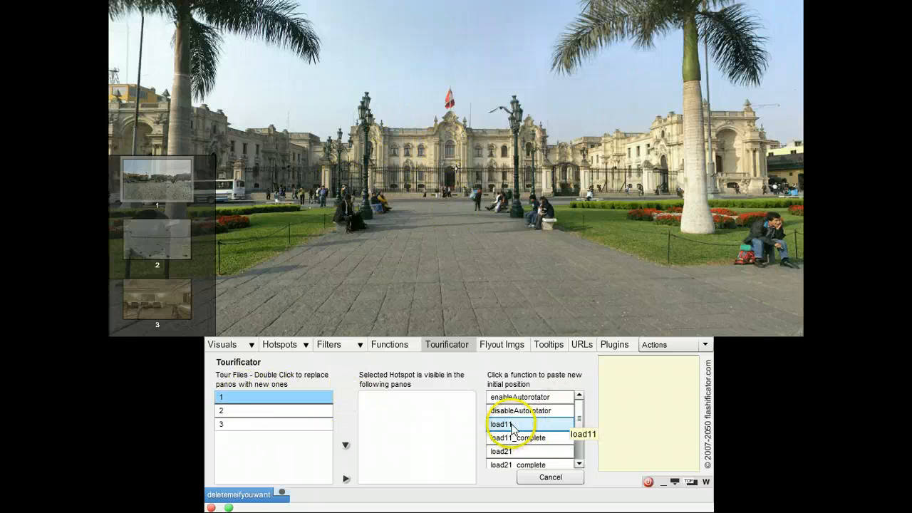
{"action": "left_click", "coordinate": [274, 411]}
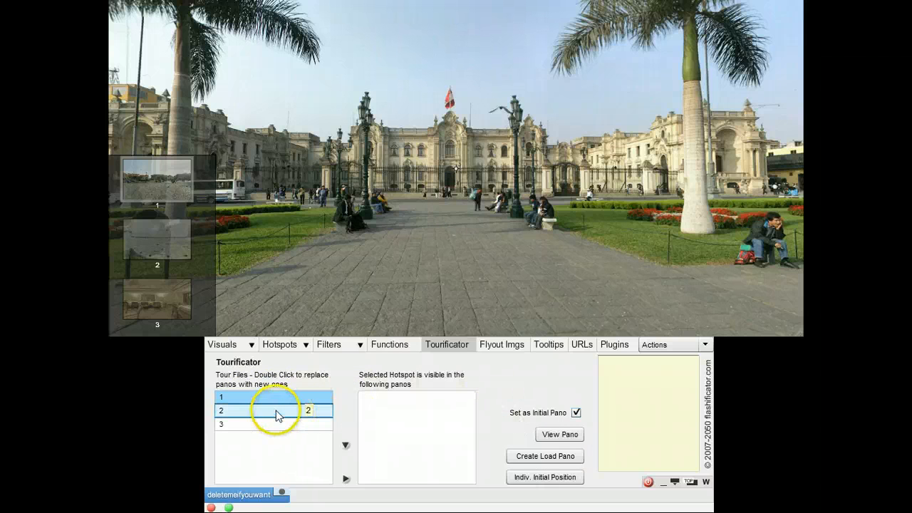
{"action": "left_click", "coordinate": [576, 413]}
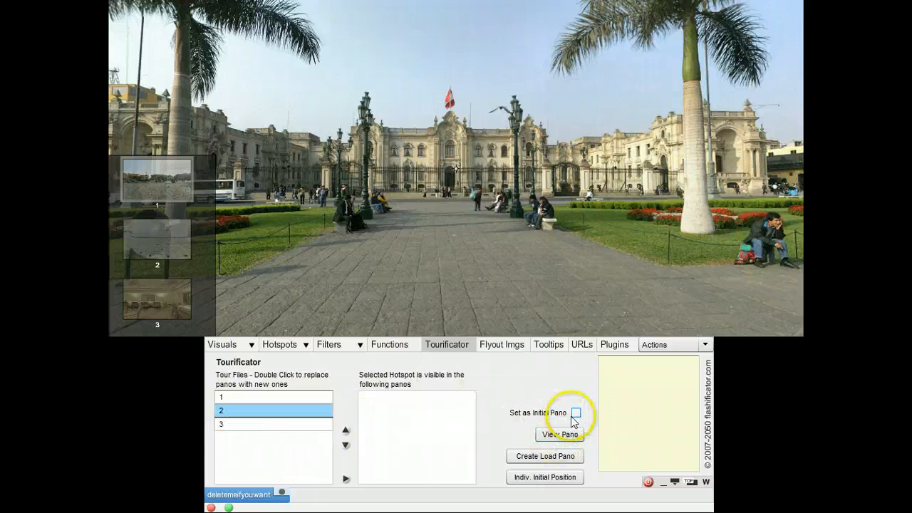
{"action": "left_click", "coordinate": [558, 434]}
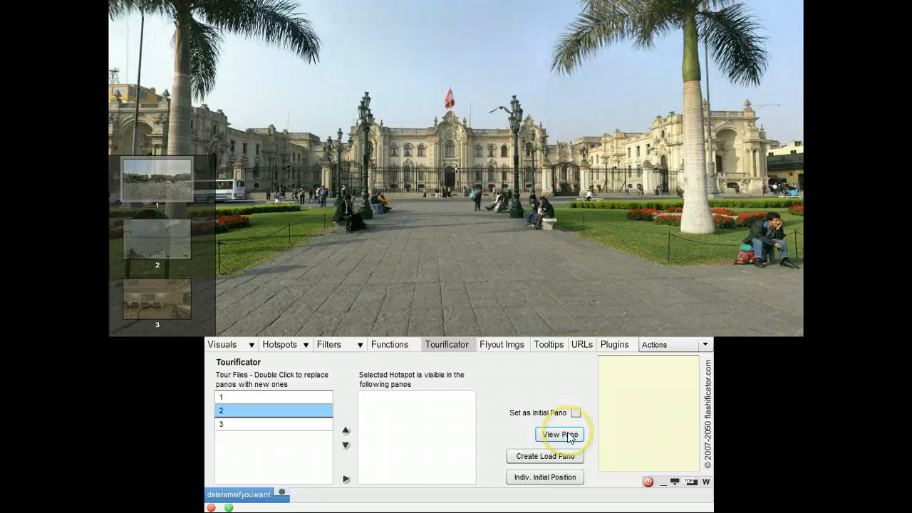
Show panorama 2, paste its bathroom view into load21, and select tour file 3.
{"action": "left_click", "coordinate": [559, 435]}
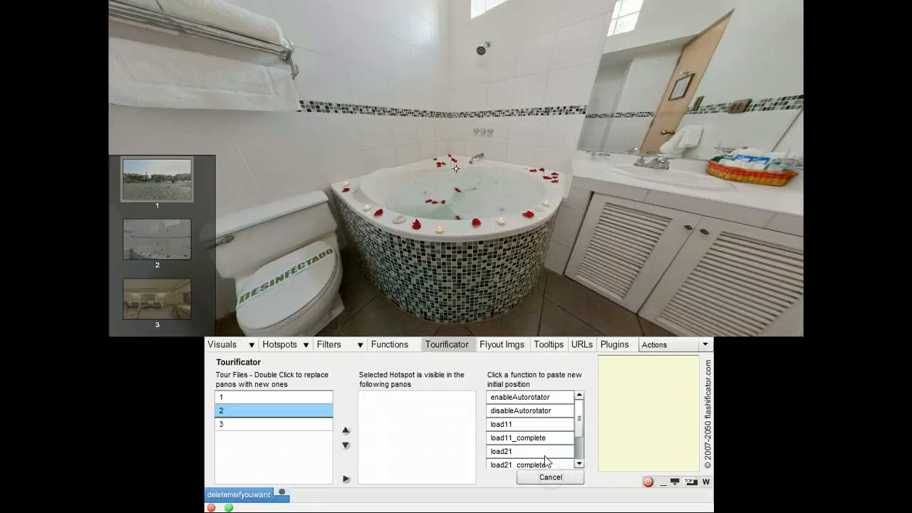
{"action": "scroll", "scroll_direction": "down", "scroll_amount": 3}
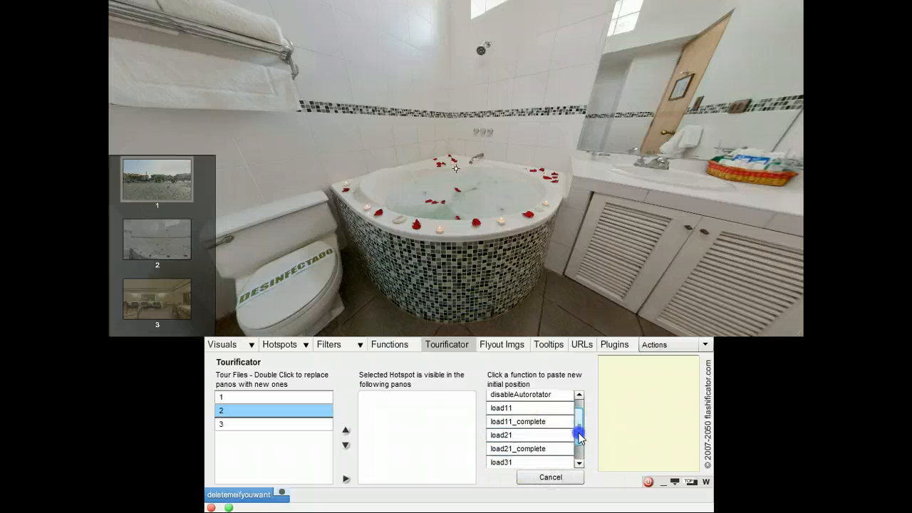
{"action": "left_click", "coordinate": [500, 422]}
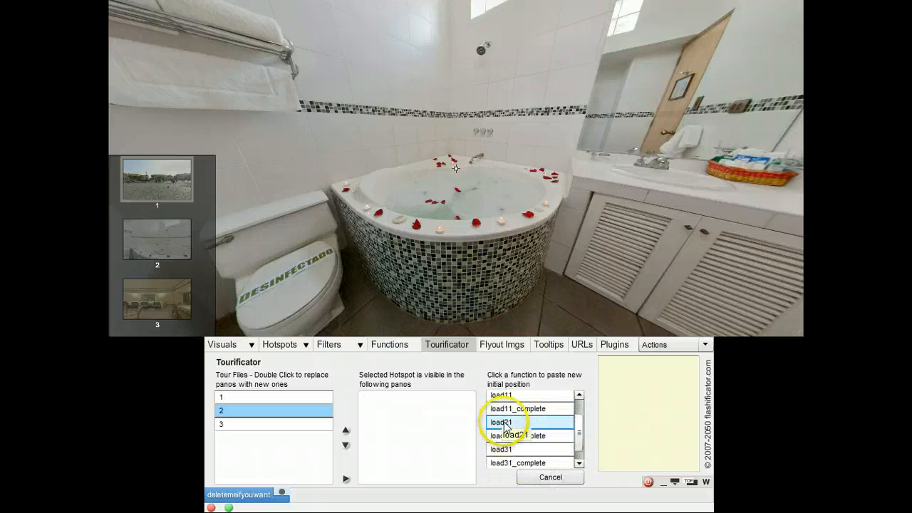
{"action": "left_click", "coordinate": [504, 422]}
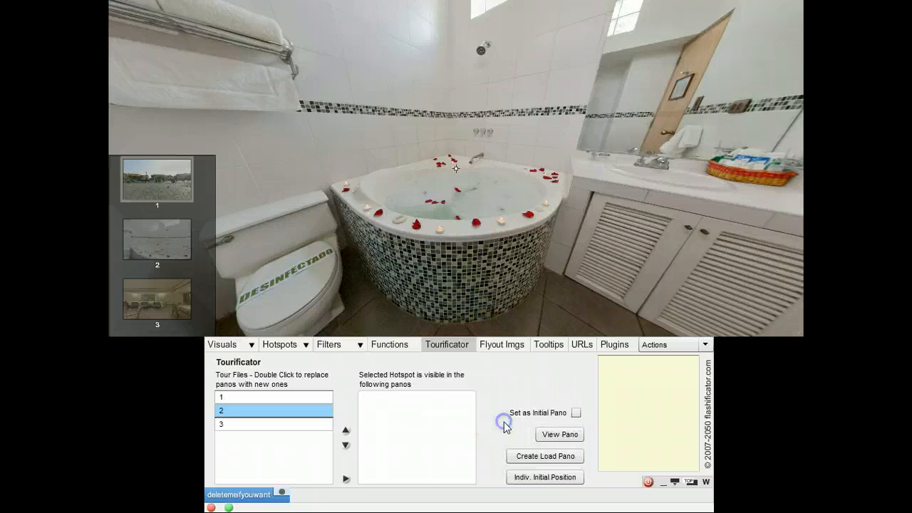
{"action": "mouse_move", "coordinate": [213, 269]}
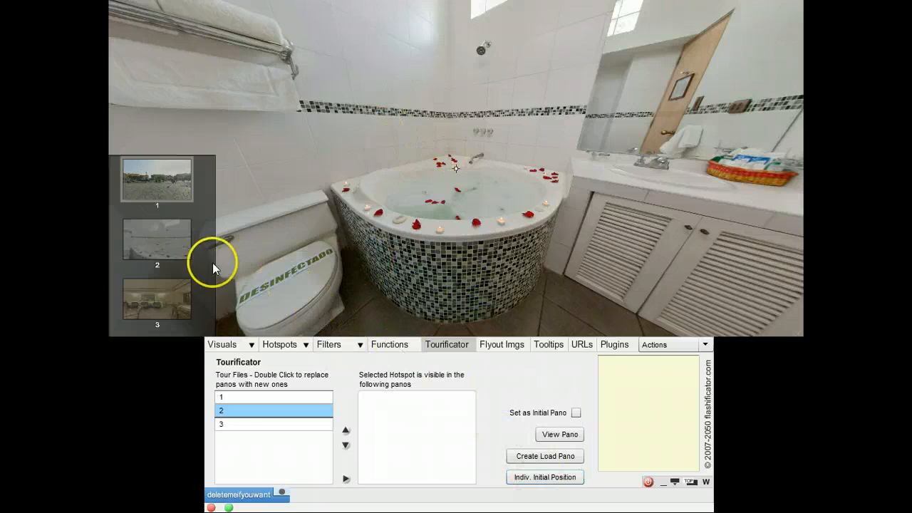
{"action": "left_click", "coordinate": [274, 424]}
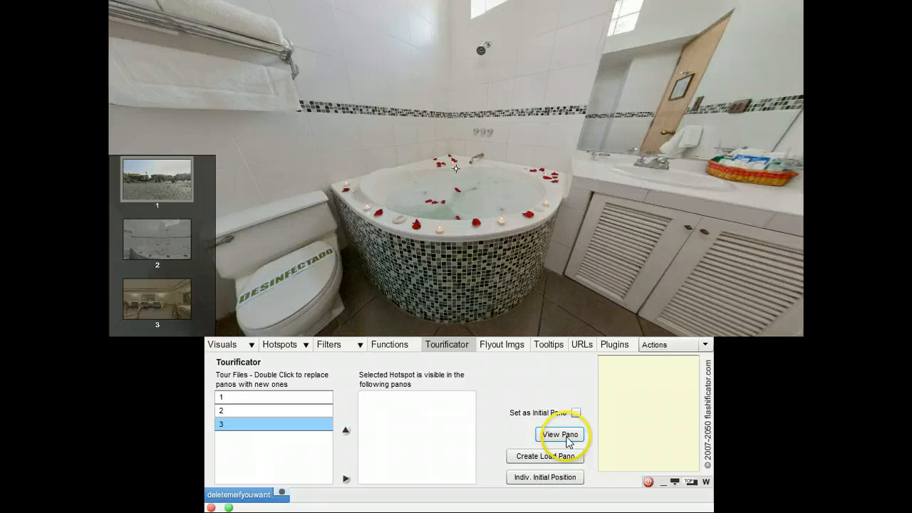
View panorama 3's restaurant scene and open the Indiv. Initial Position function list.
{"action": "left_click", "coordinate": [559, 435]}
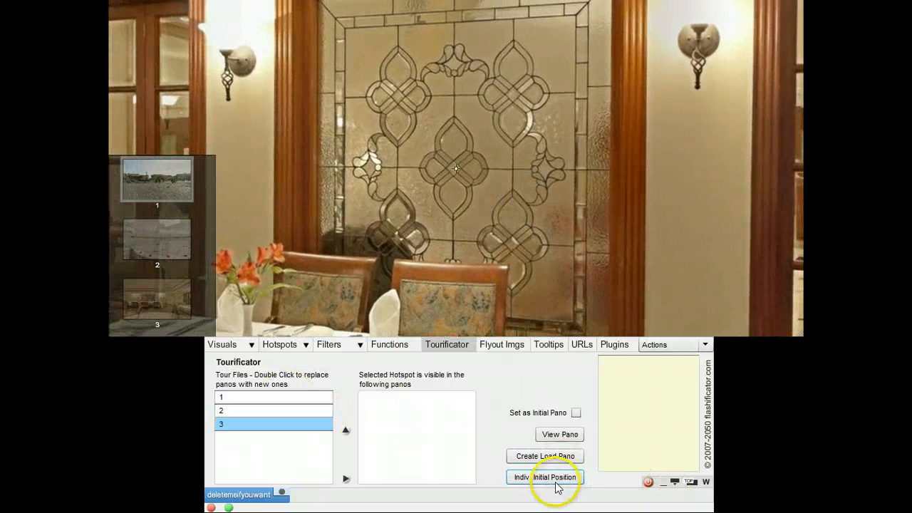
{"action": "left_click", "coordinate": [548, 476]}
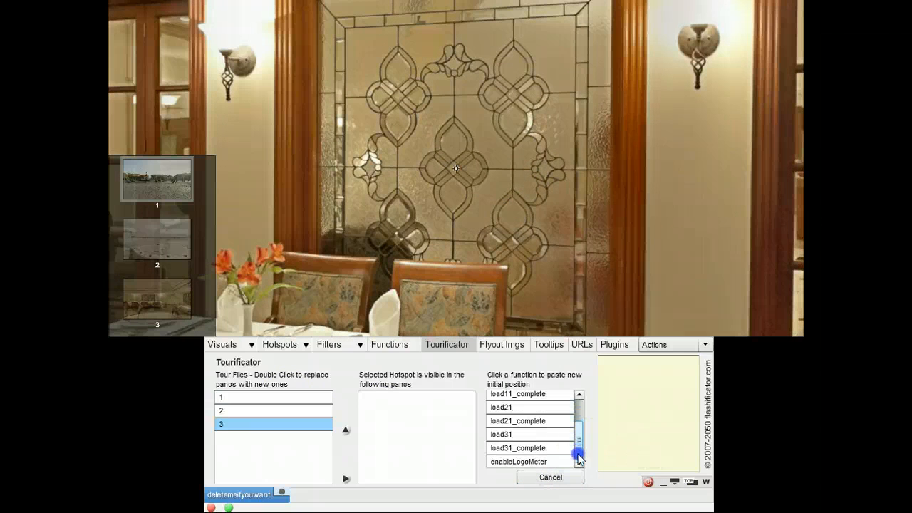